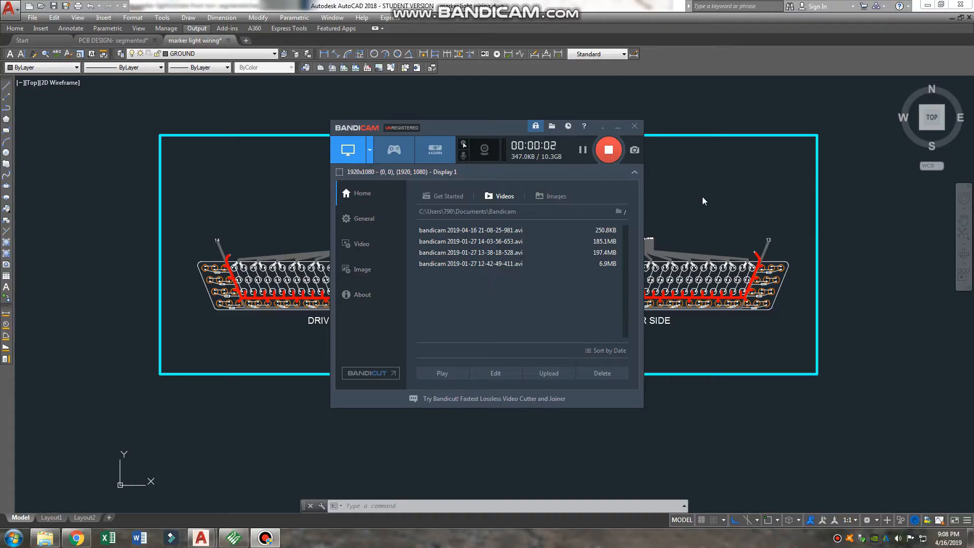
Step: Switch to the 'PCB DESIGN- segmented' drawing showing the single LED board with orange traces
left_click(634, 126)
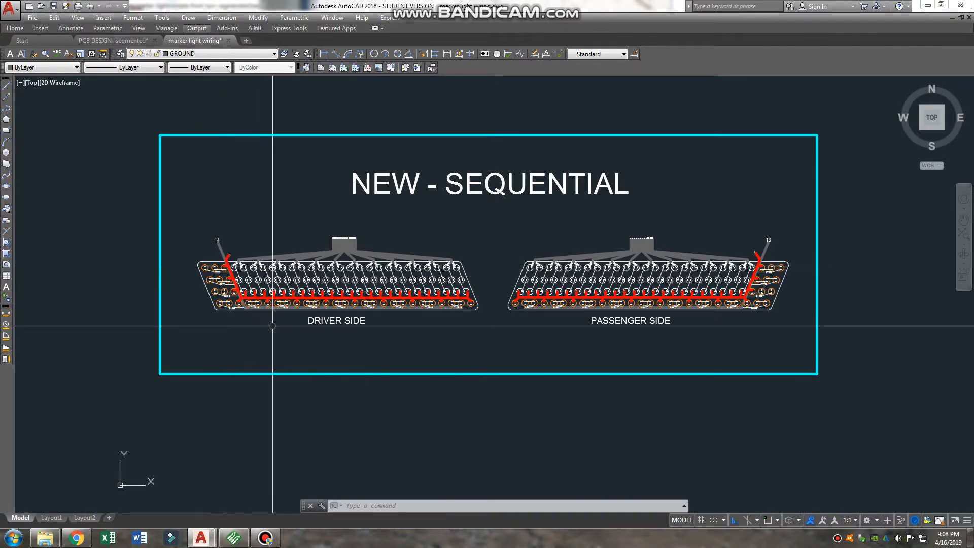
mouse_move(479, 314)
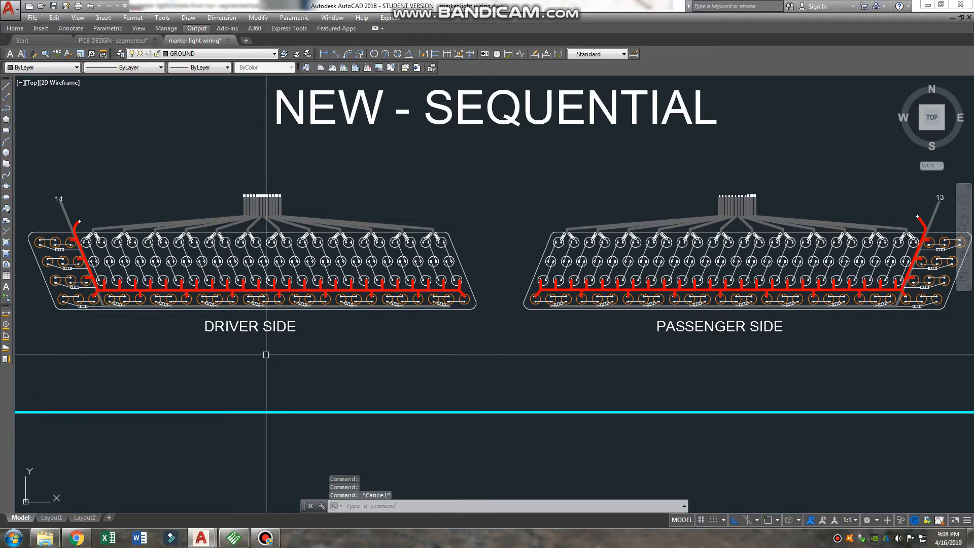
mouse_move(169, 256)
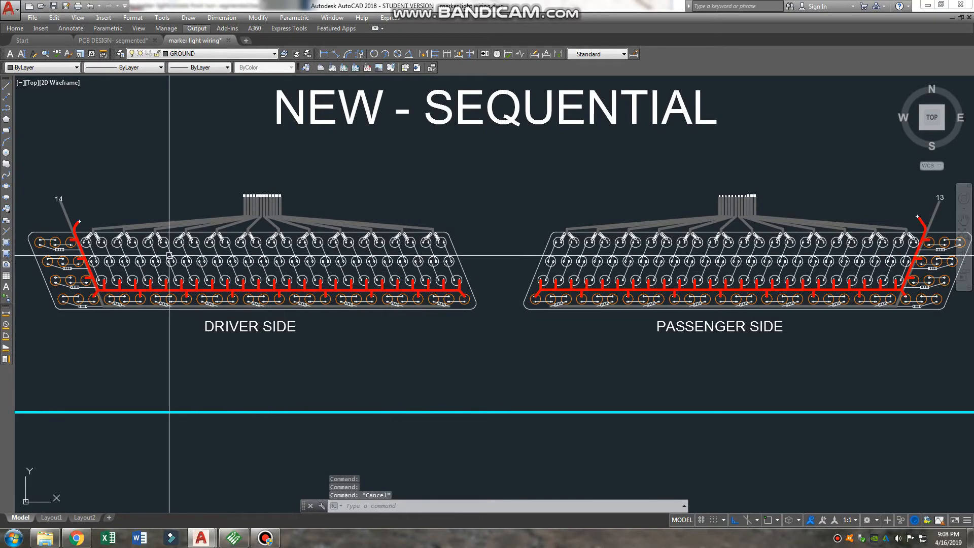
mouse_move(457, 315)
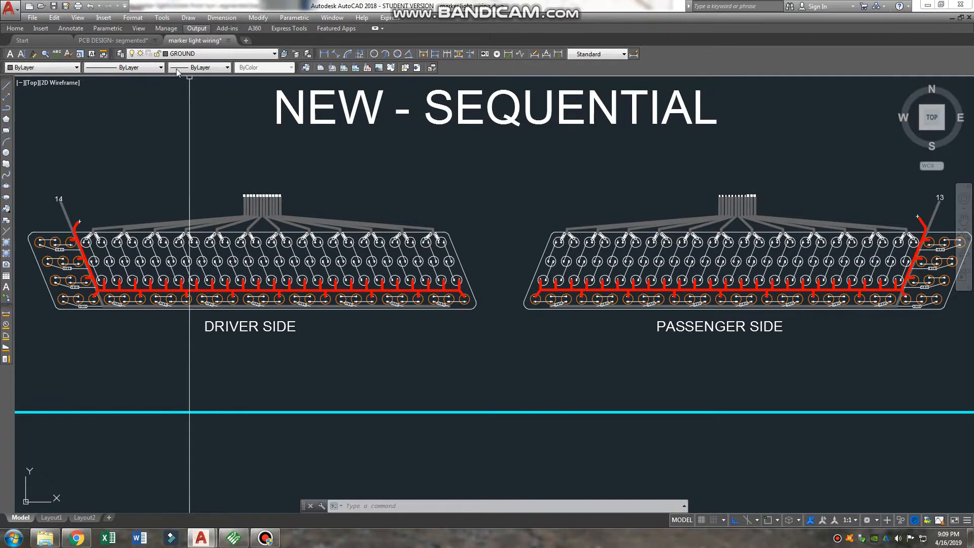
left_click(109, 40)
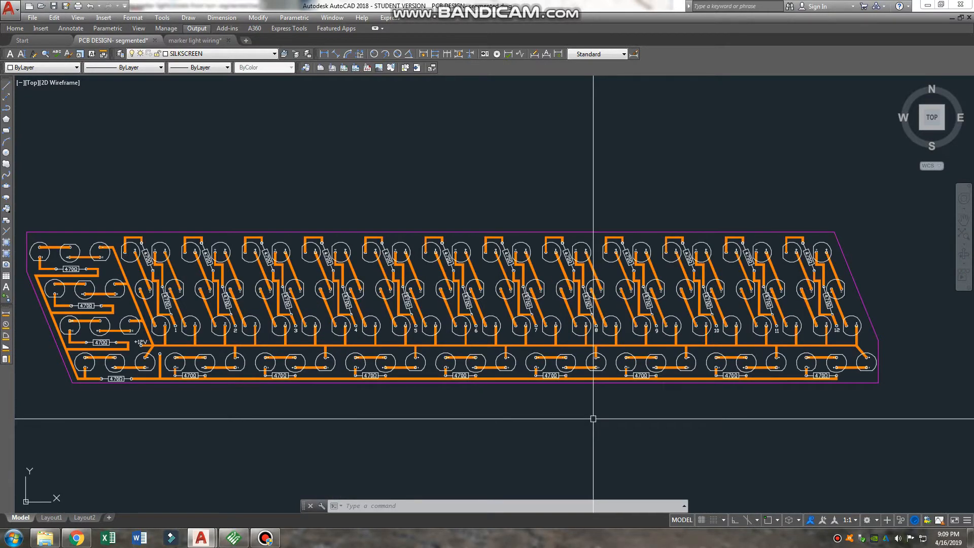
mouse_move(918, 420)
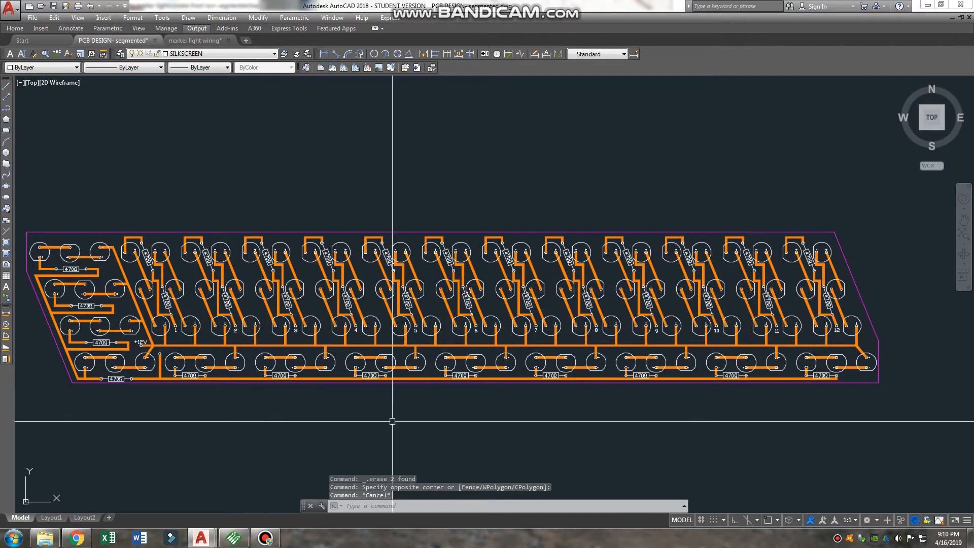
mouse_move(363, 219)
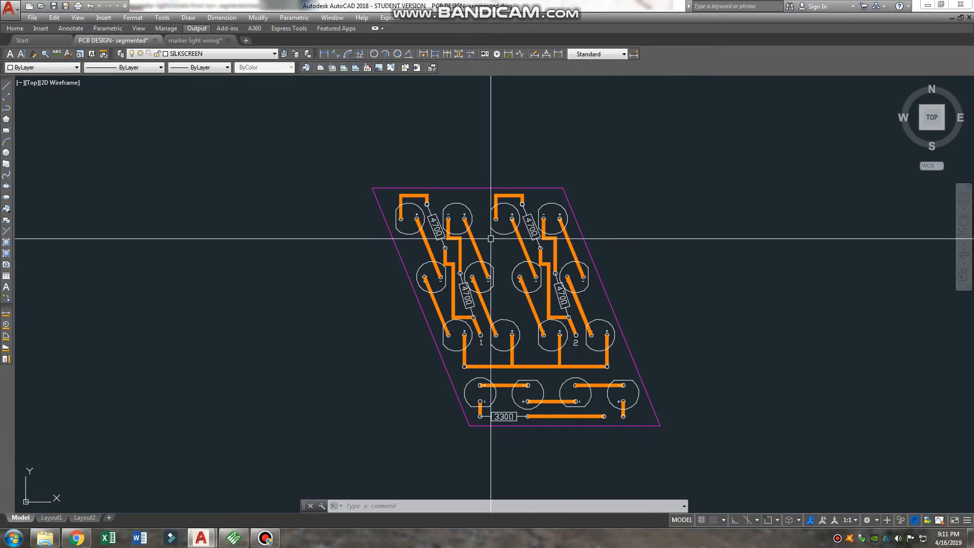
Step: Trim the drawing down to one small LED segment board with copper traces and resistor labels
left_click(382, 186)
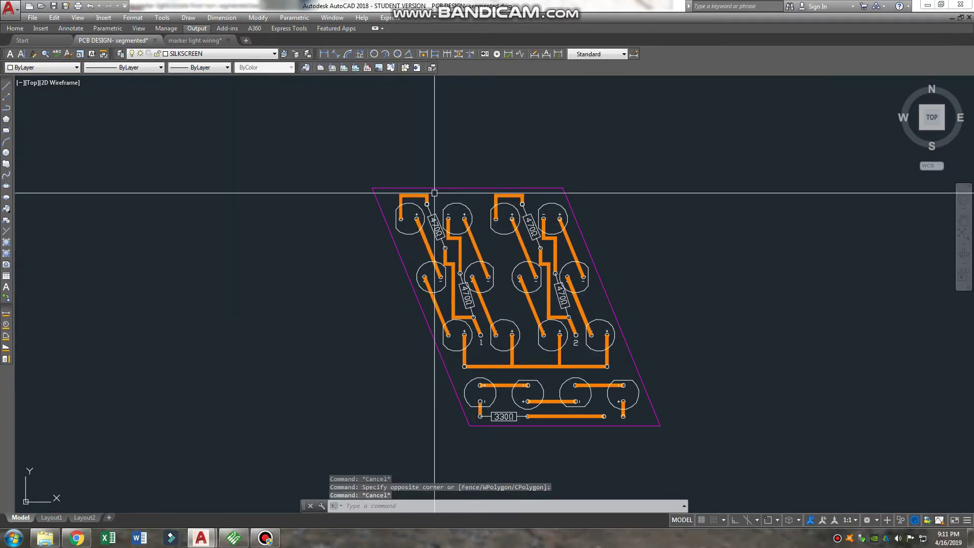
left_click(196, 40)
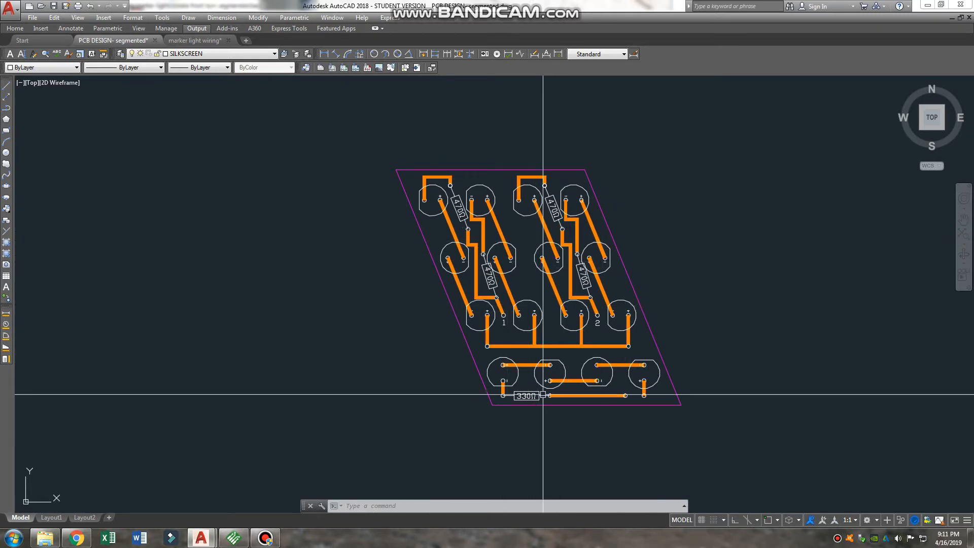
mouse_move(469, 412)
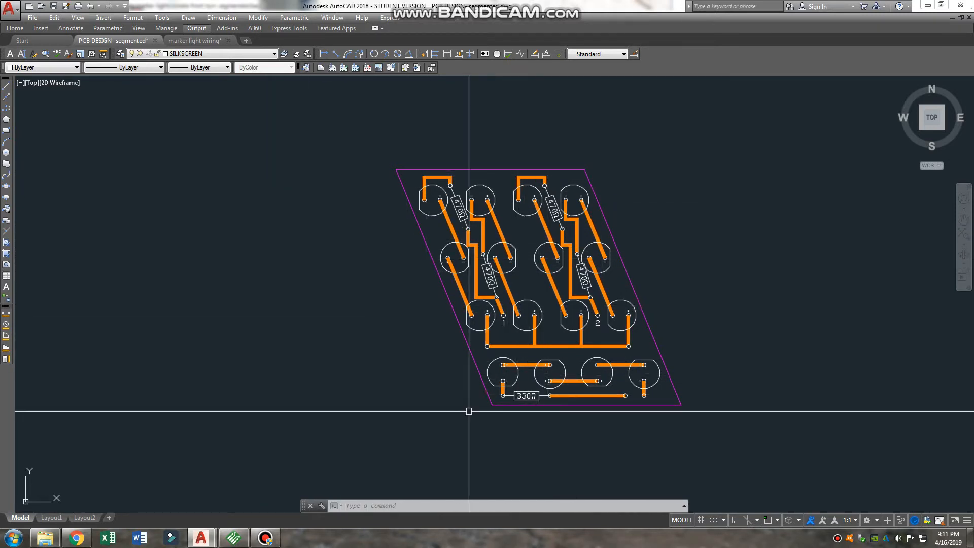
mouse_move(685, 308)
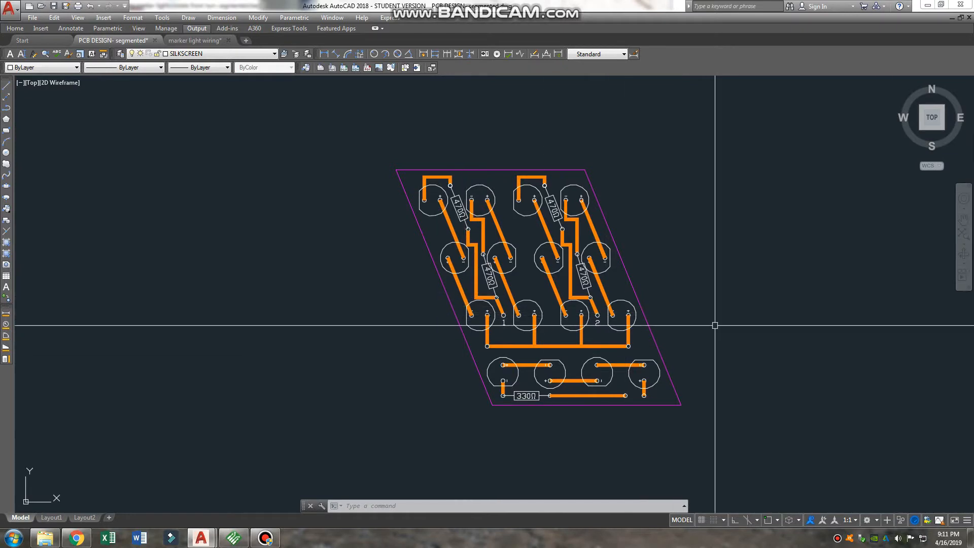
mouse_move(535, 338)
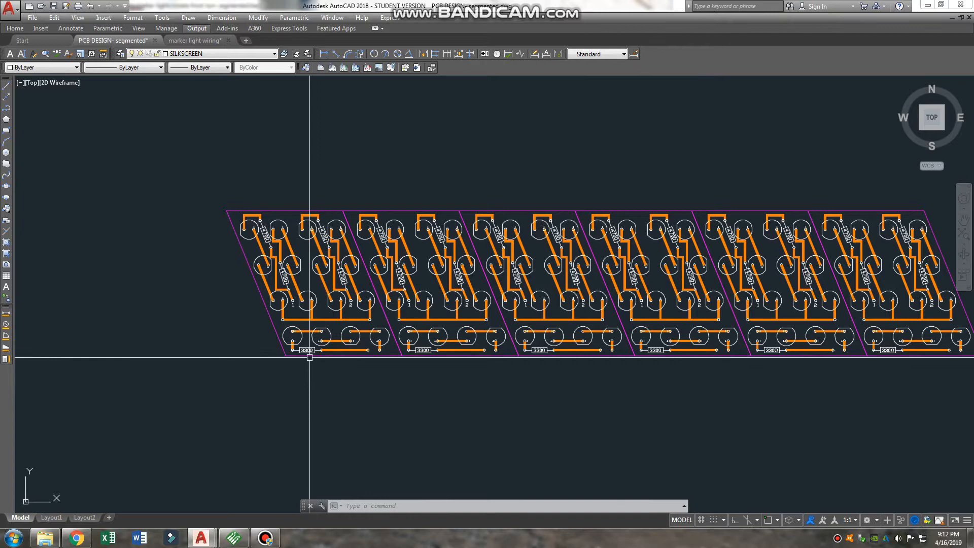
mouse_move(422, 244)
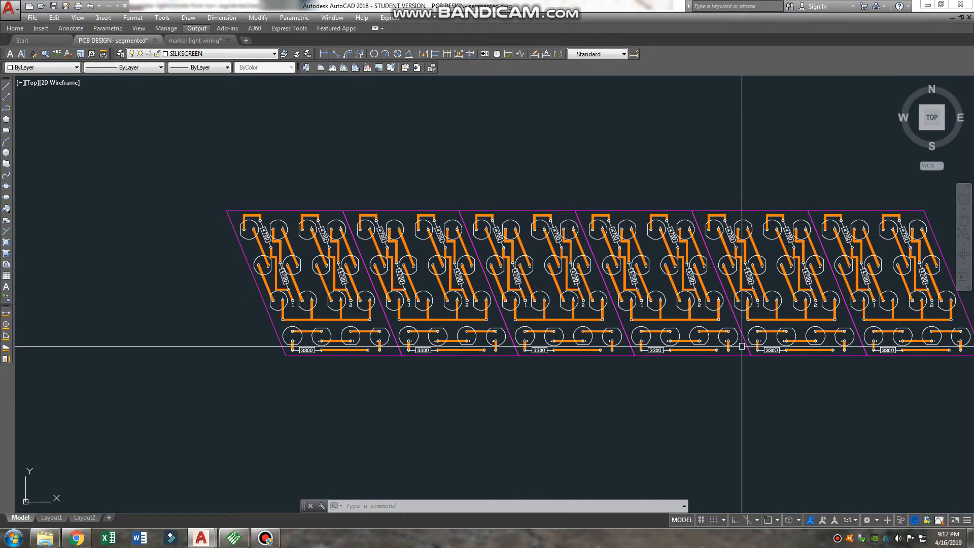
scroll("down", 3)
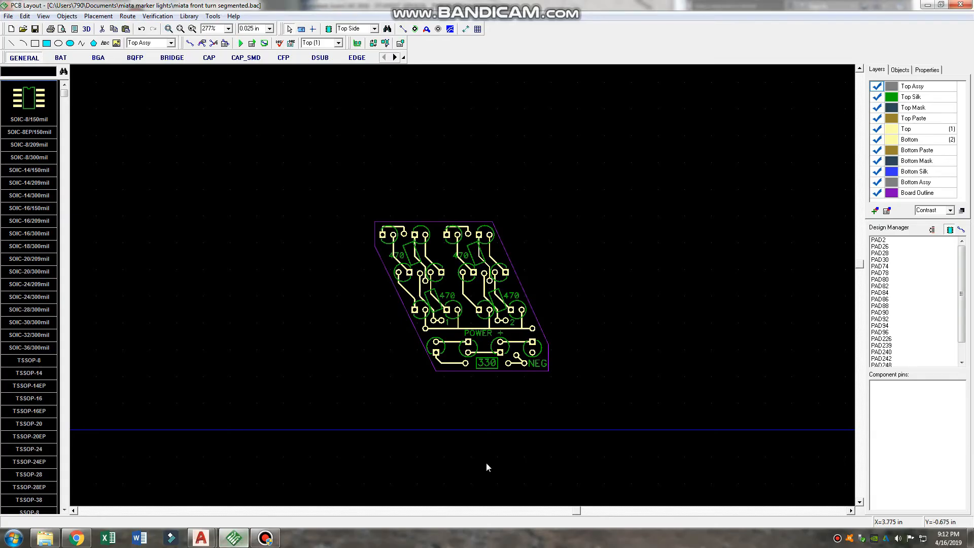
mouse_move(254, 195)
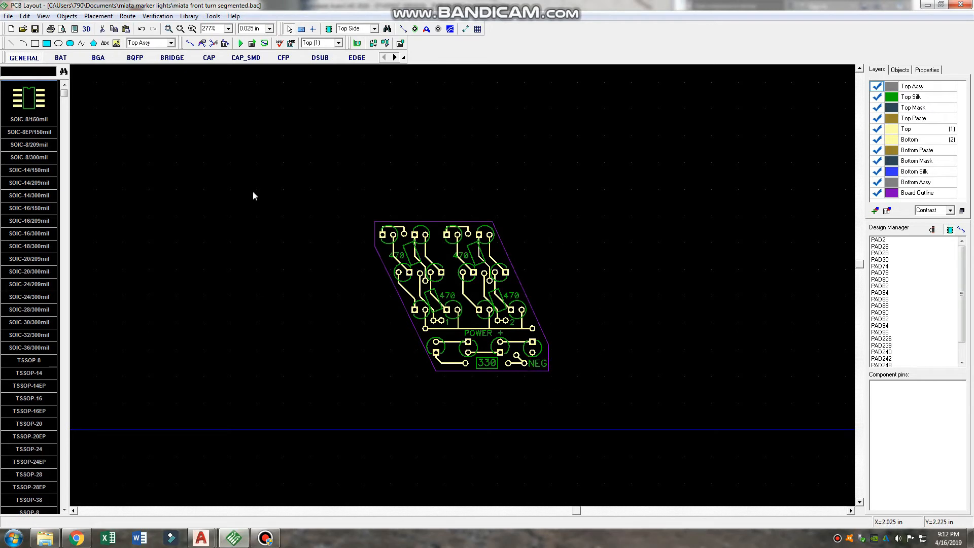
mouse_move(245, 192)
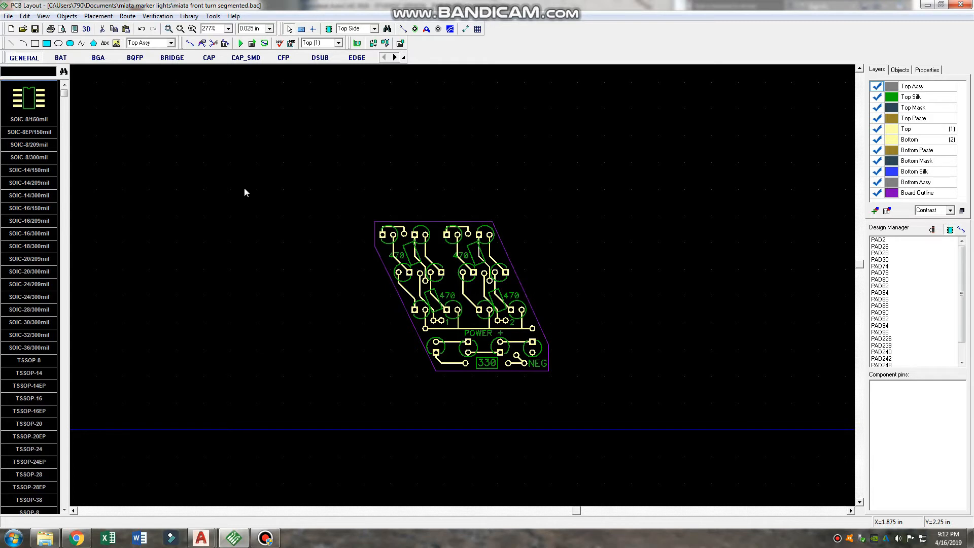
mouse_move(304, 183)
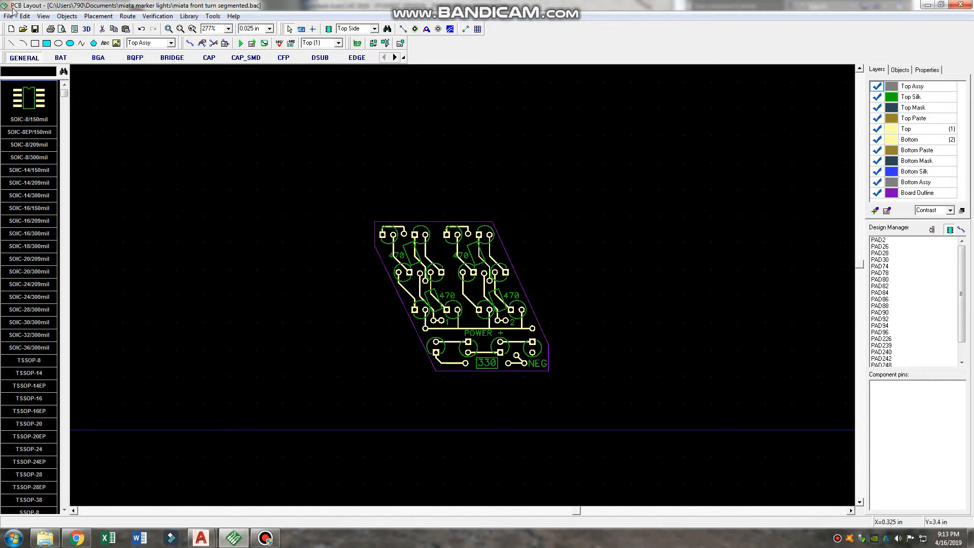
mouse_move(243, 161)
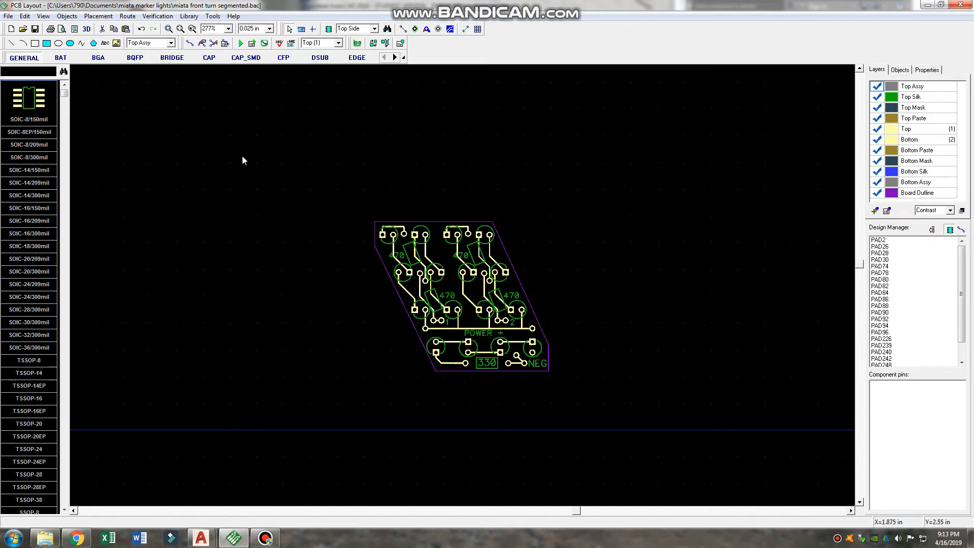
mouse_move(252, 235)
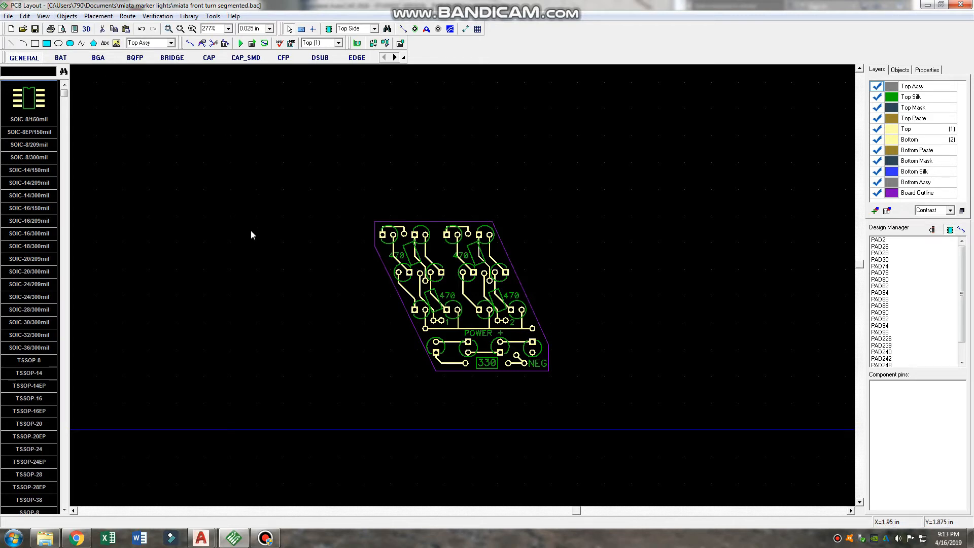
mouse_move(265, 281)
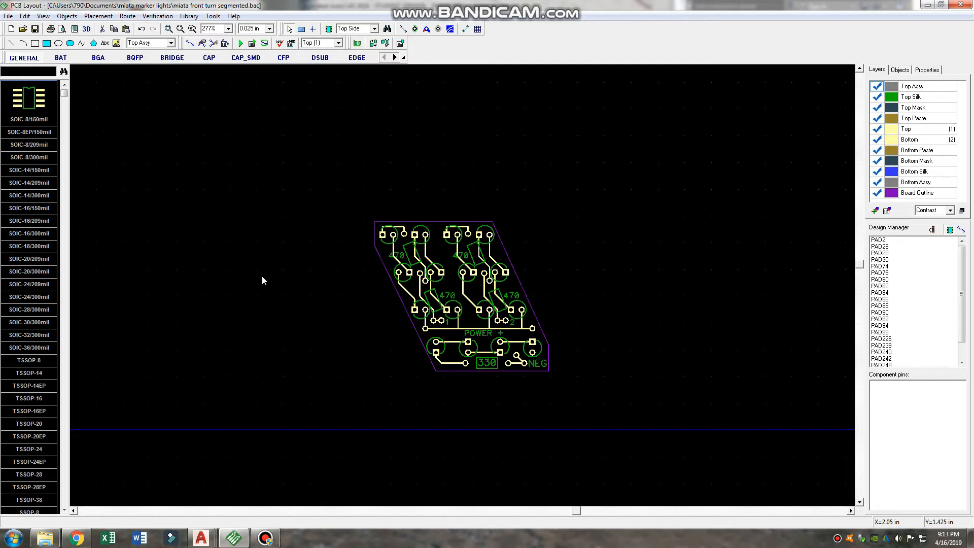
mouse_move(544, 380)
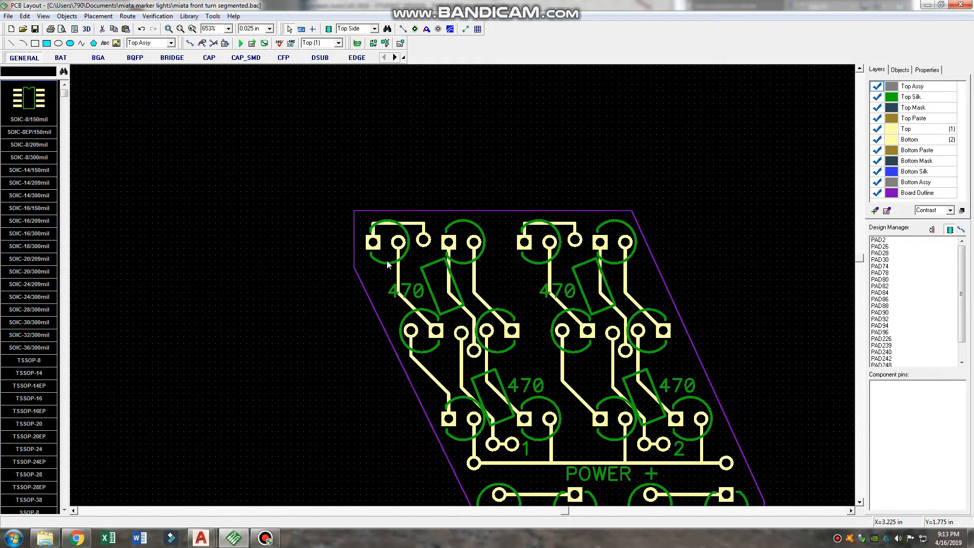
Step: Route a trace from the upper-left LED pad down to the square pad of the LED below
left_click(396, 242)
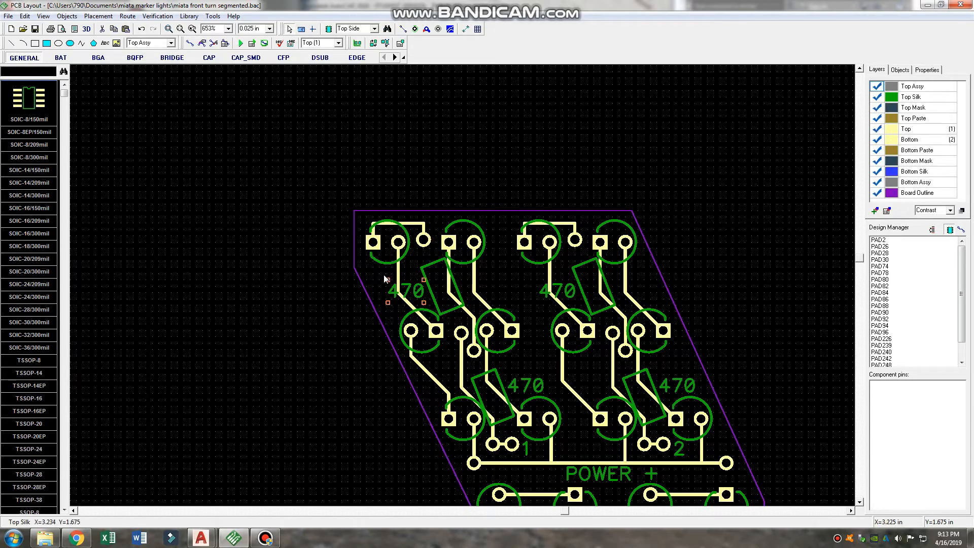
left_click(411, 331)
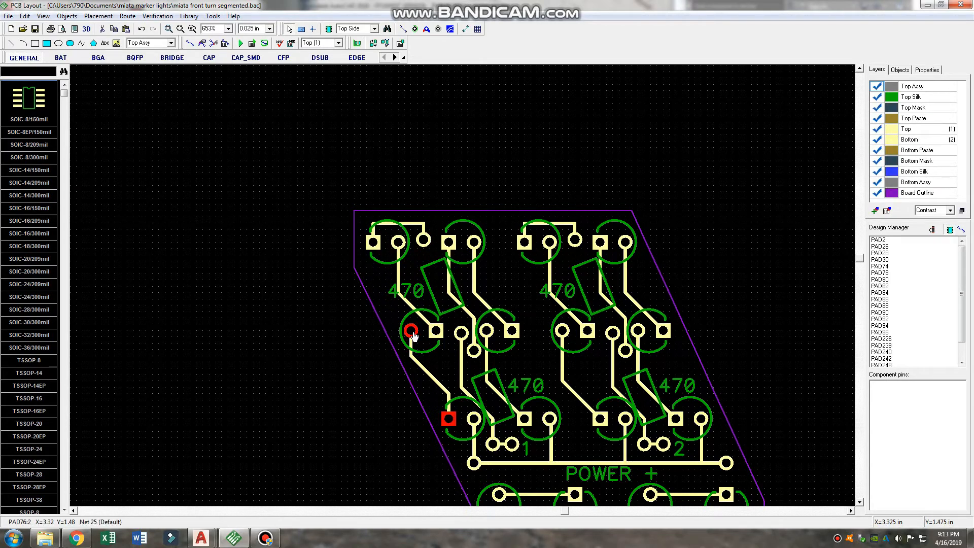
left_click_drag(437, 331, 398, 241)
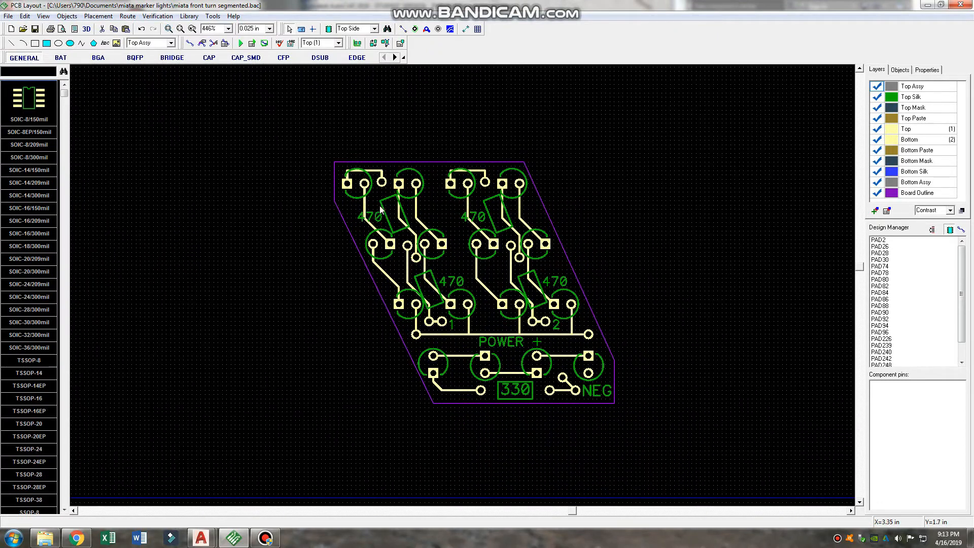
mouse_move(403, 231)
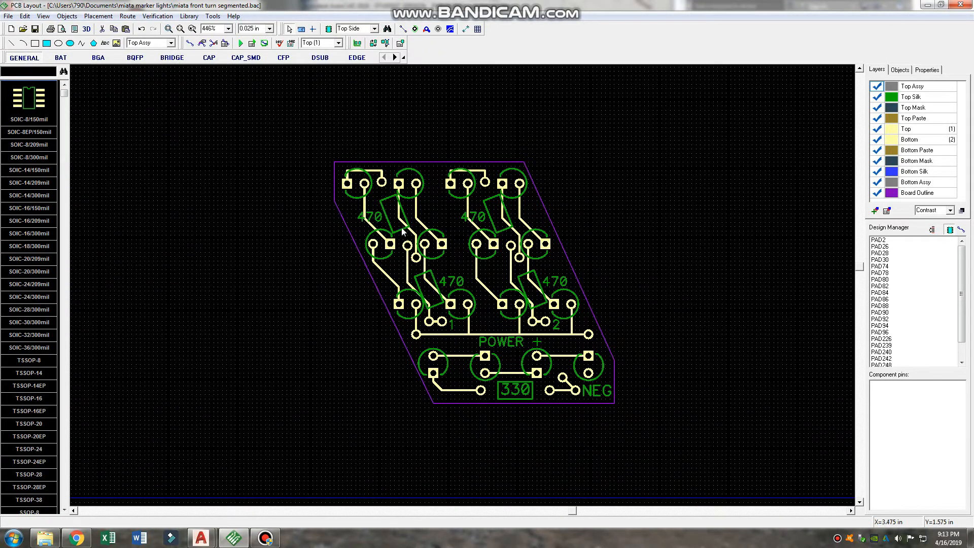
mouse_move(406, 260)
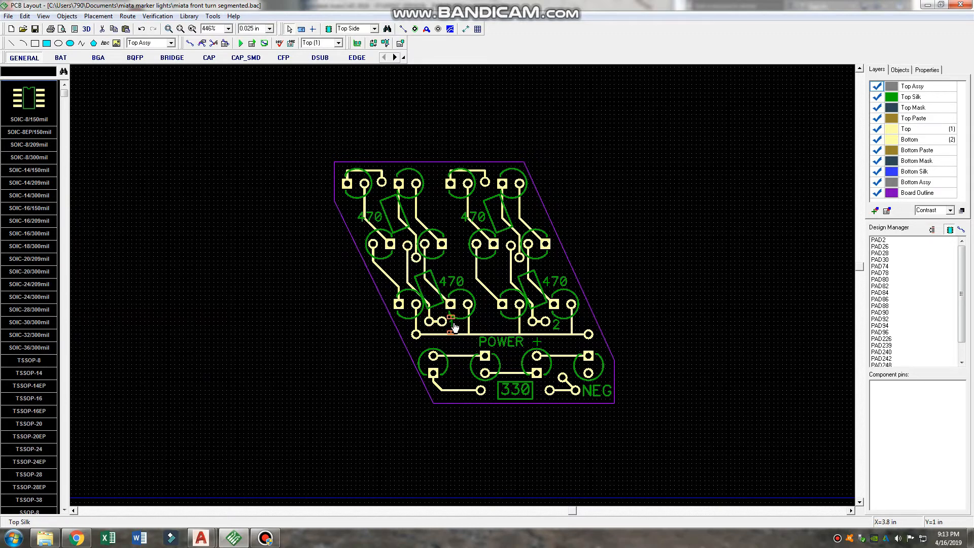
mouse_move(439, 334)
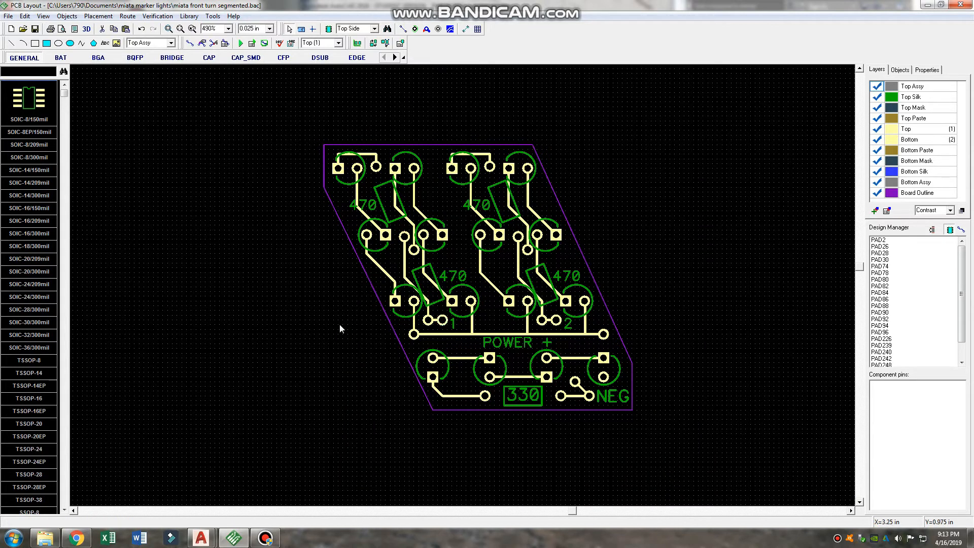
mouse_move(259, 372)
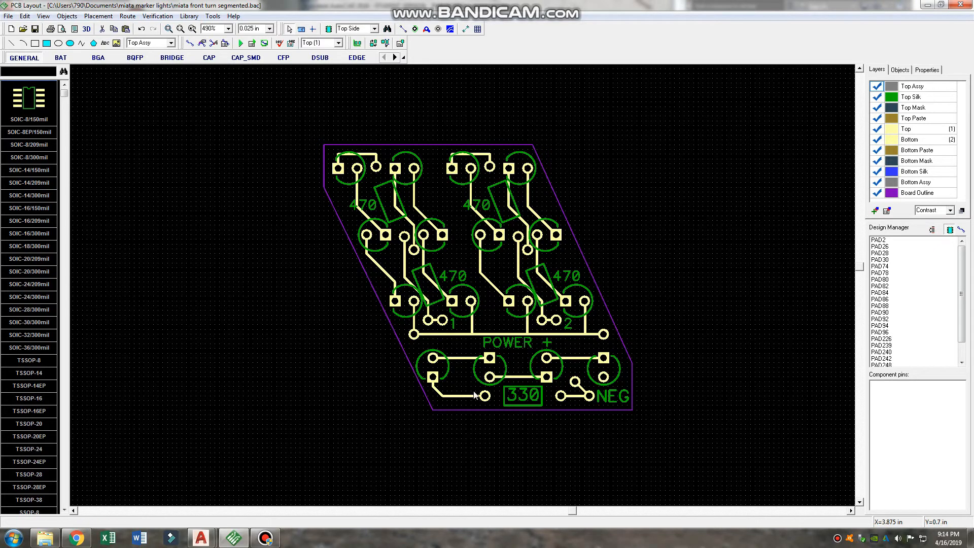
left_click(485, 397)
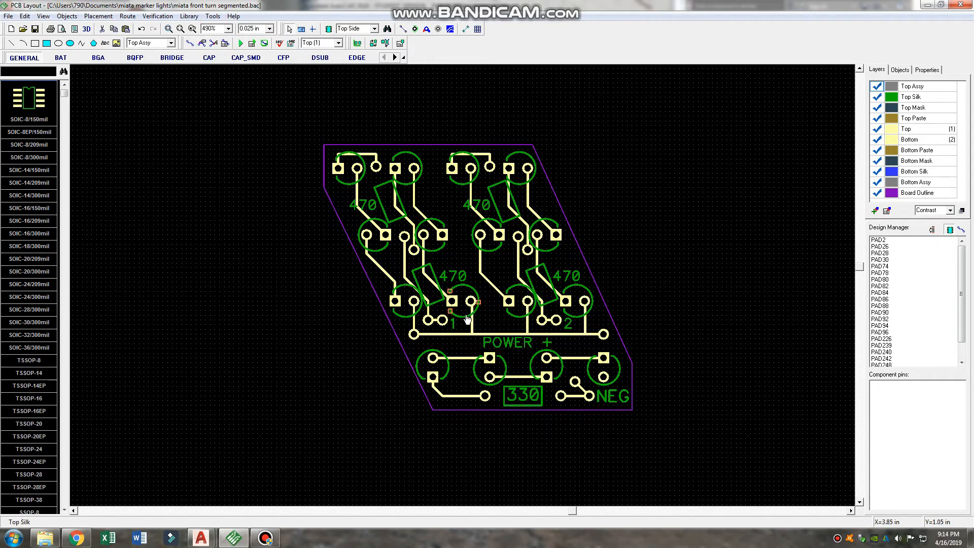
mouse_move(440, 291)
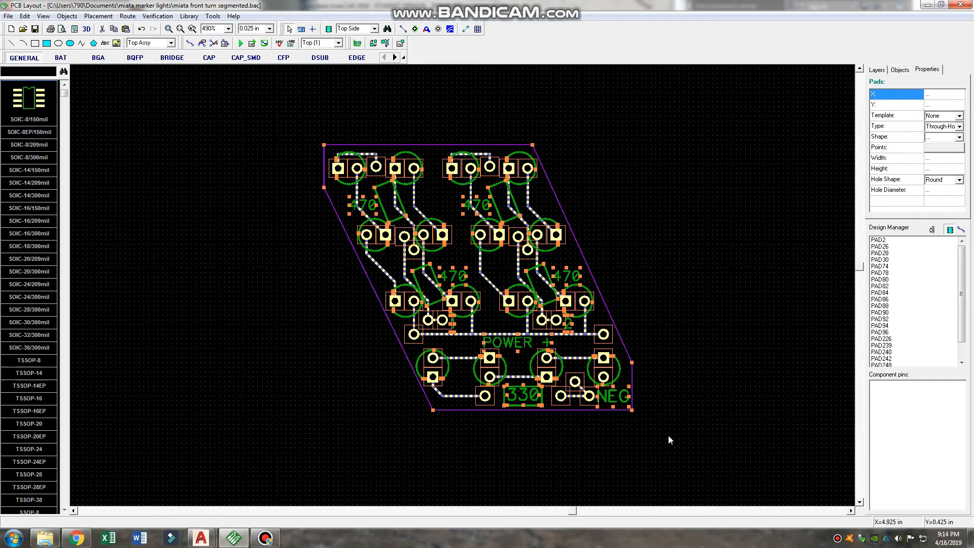
left_click(877, 69)
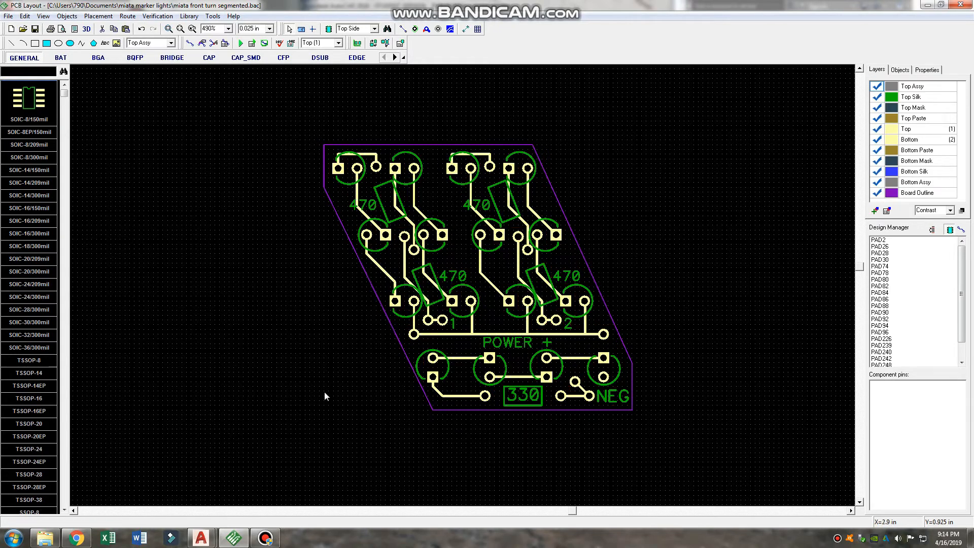
mouse_move(289, 292)
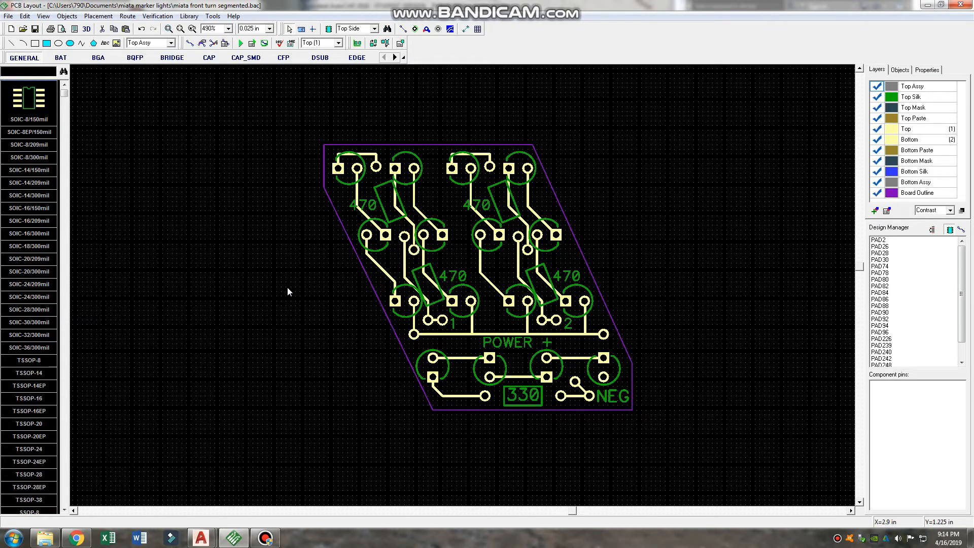
mouse_move(317, 203)
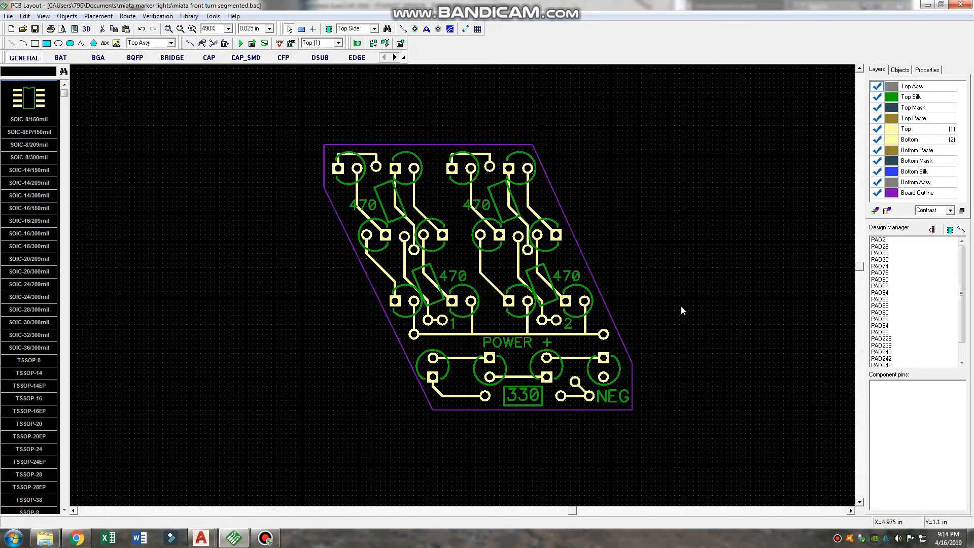
mouse_move(576, 252)
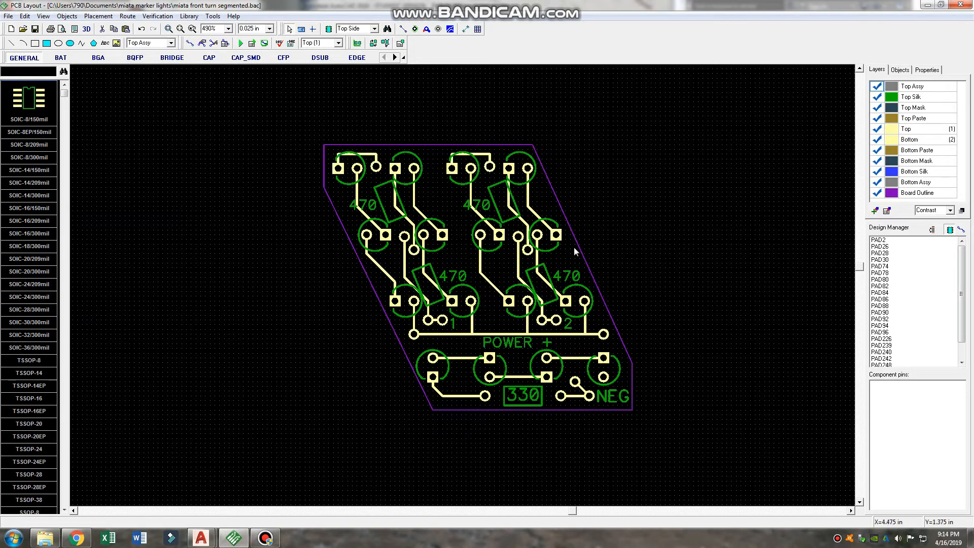
mouse_move(479, 187)
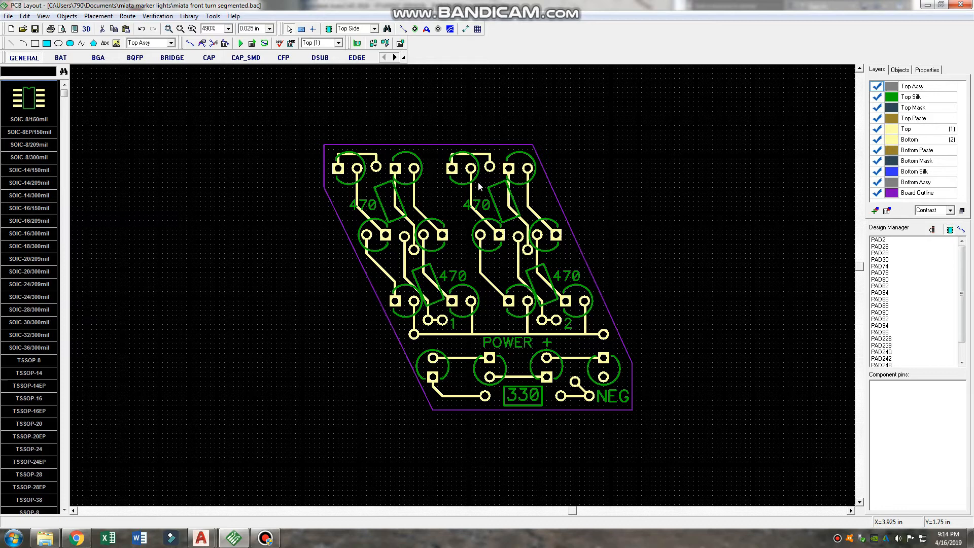
mouse_move(317, 271)
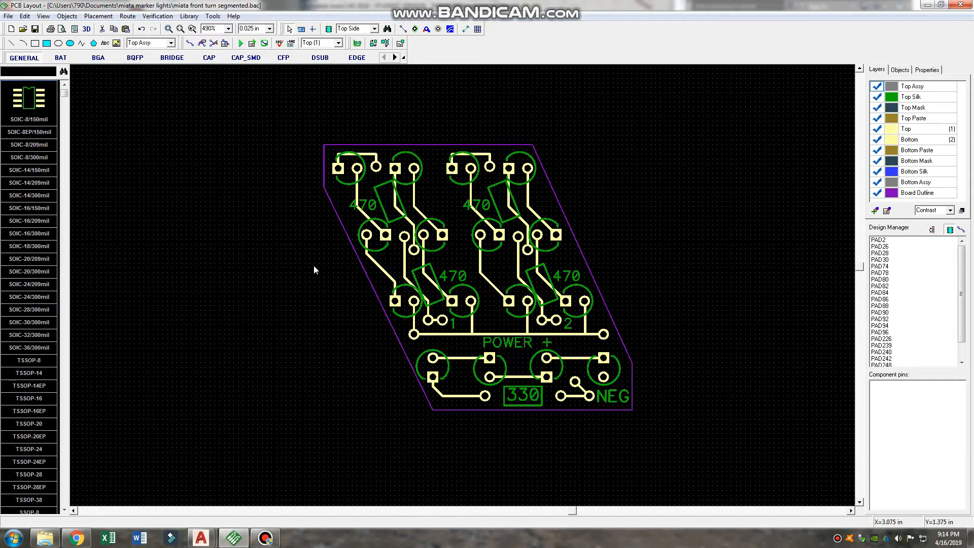
mouse_move(319, 458)
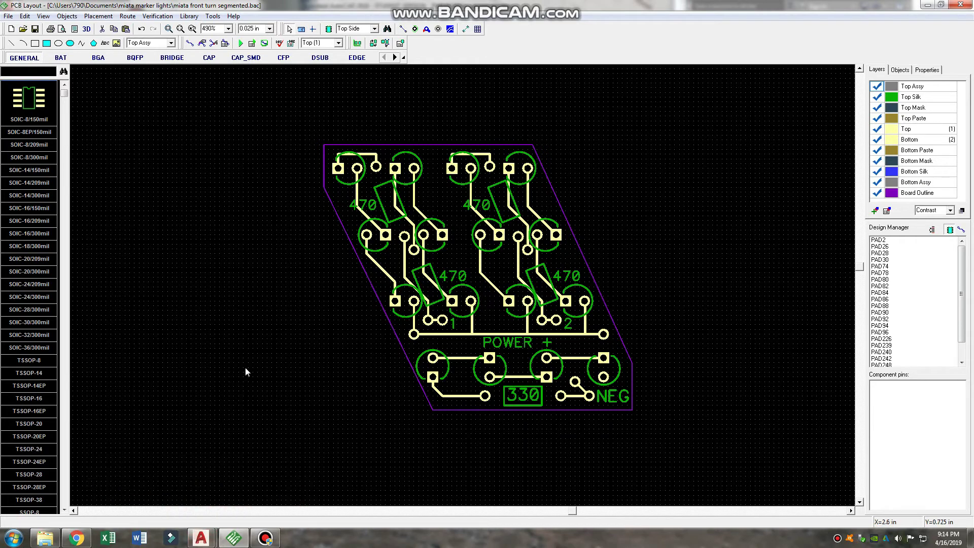
mouse_move(315, 364)
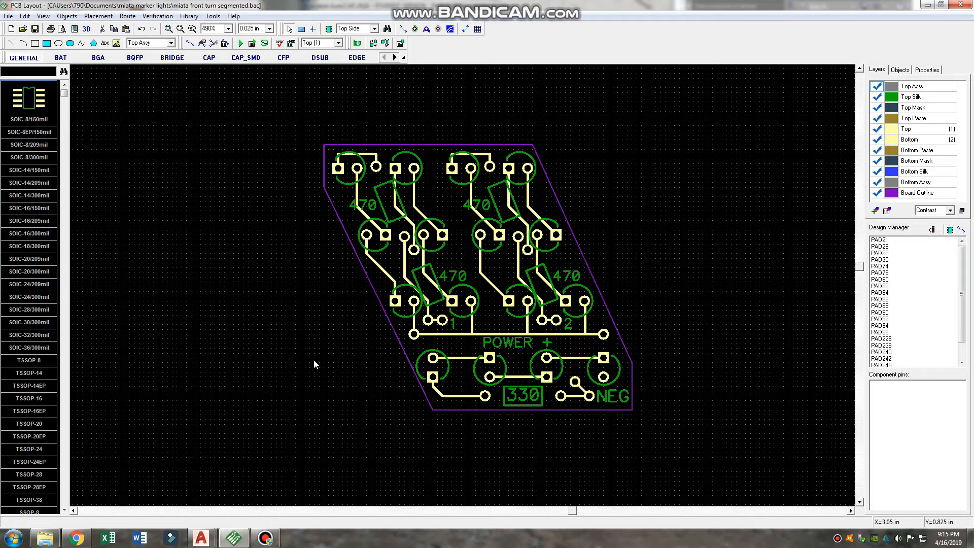
mouse_move(312, 373)
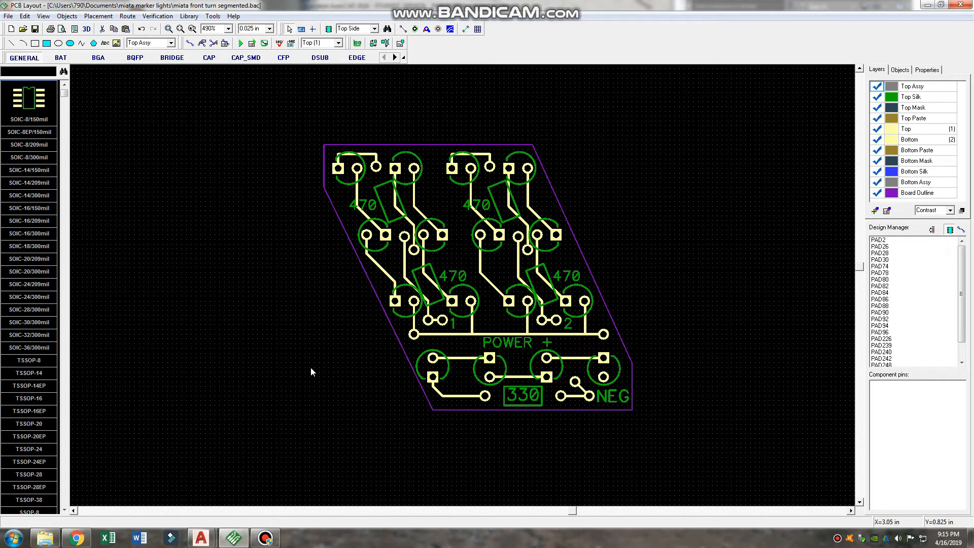
mouse_move(285, 478)
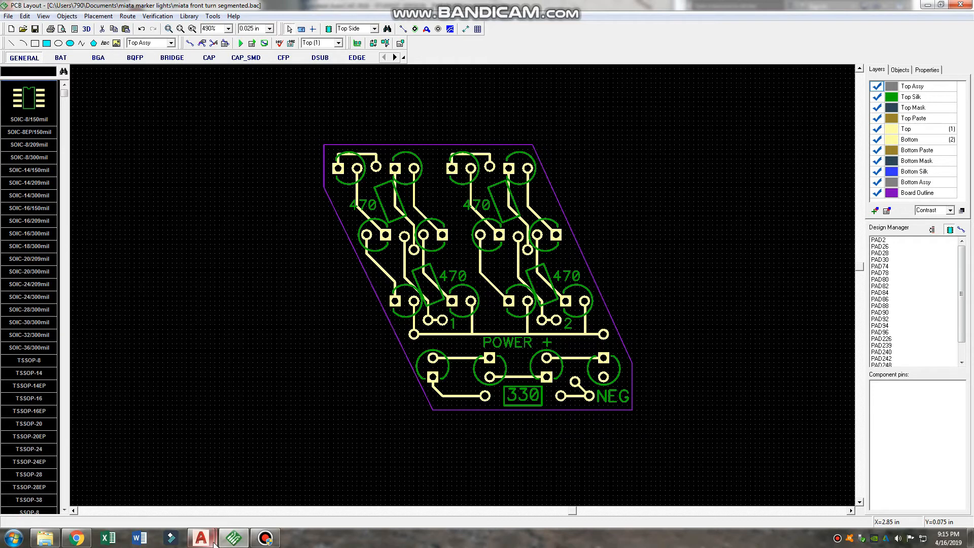
mouse_move(256, 508)
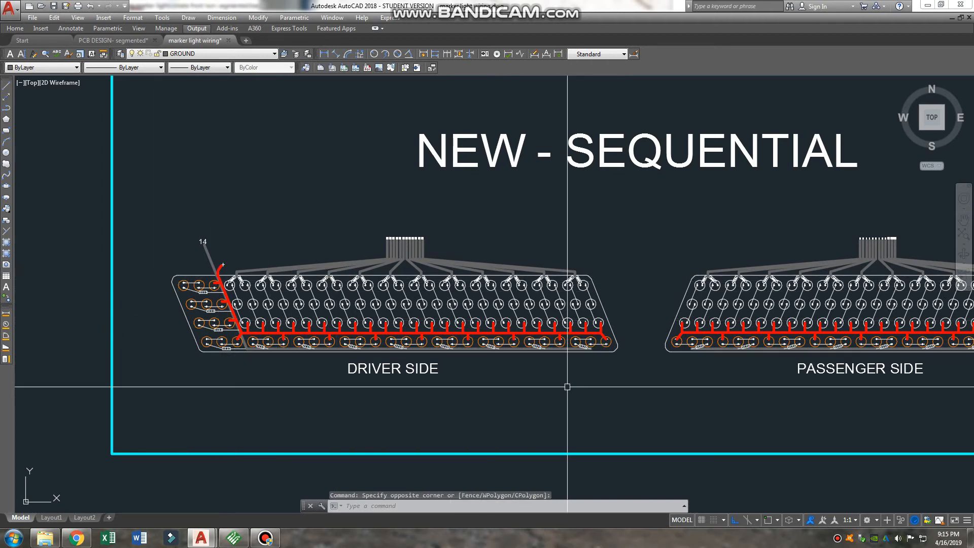
mouse_move(593, 387)
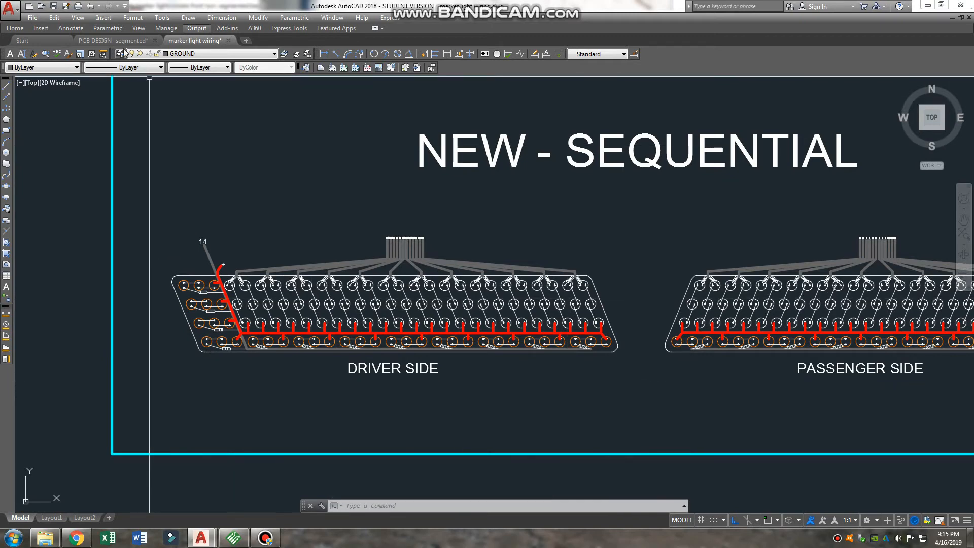
Step: Show the segmented drawing with eight LED boards tiled edge to edge and clear the selection
left_click(106, 40)
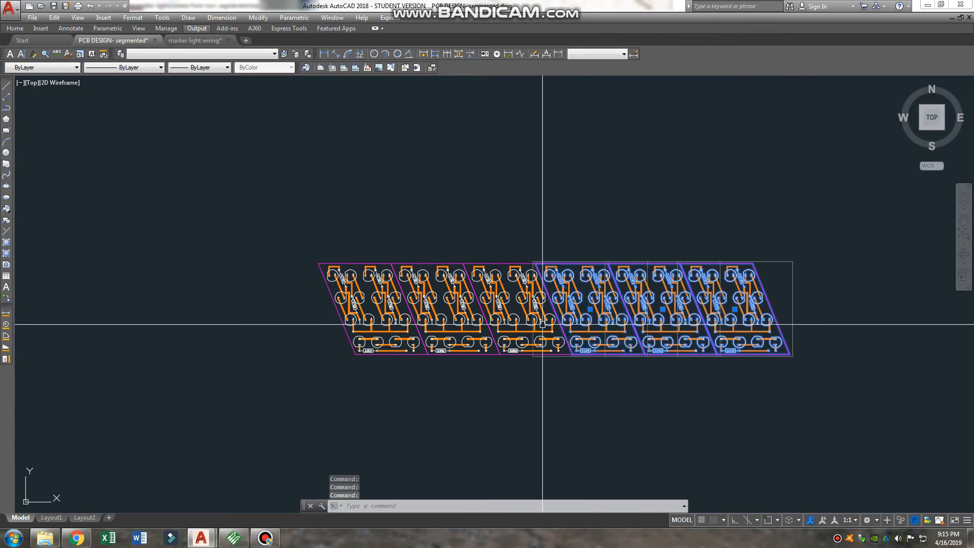
key("Escape")
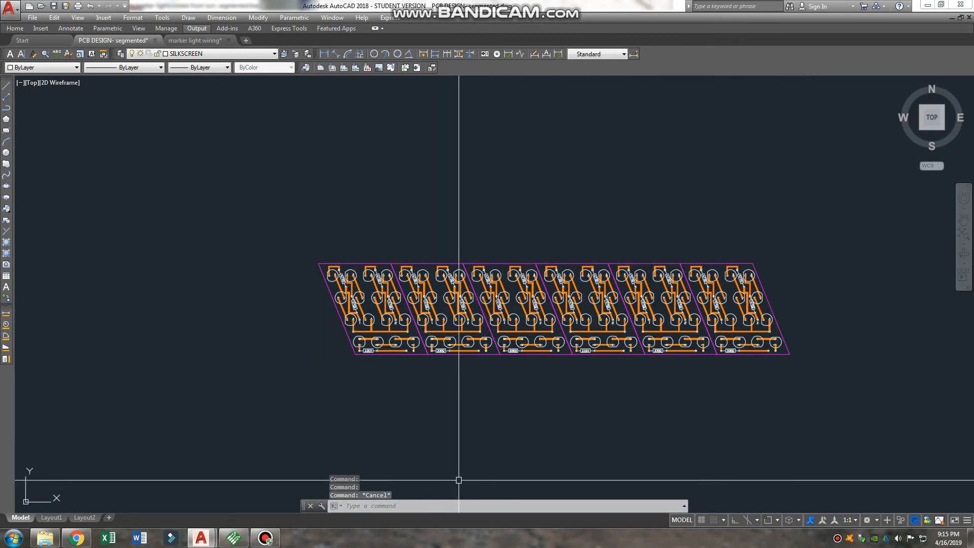